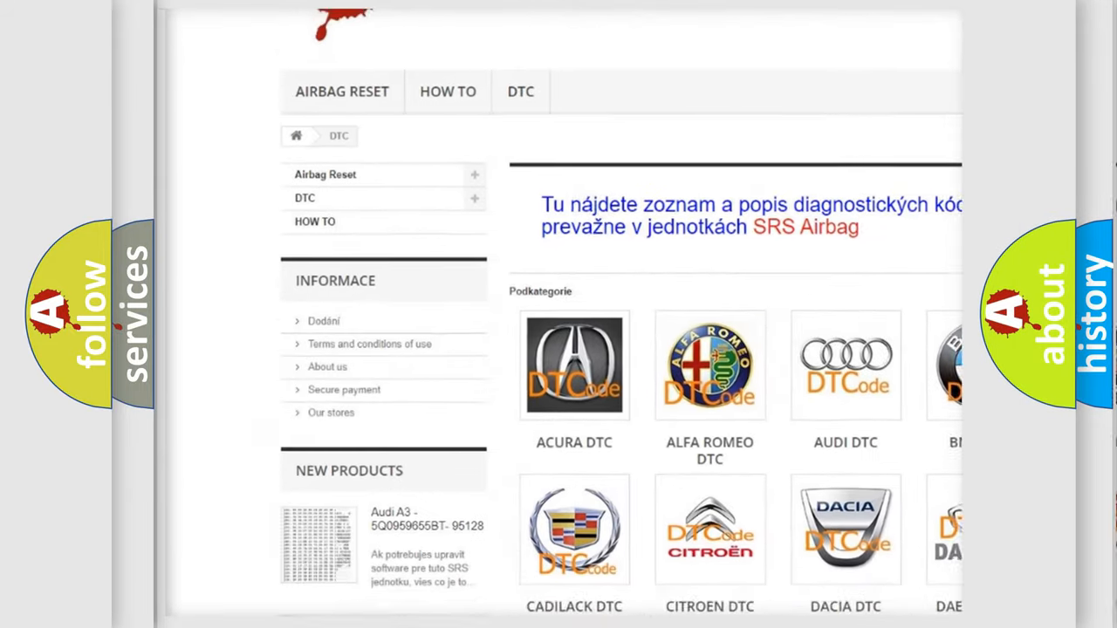
pyautogui.scroll(-3)
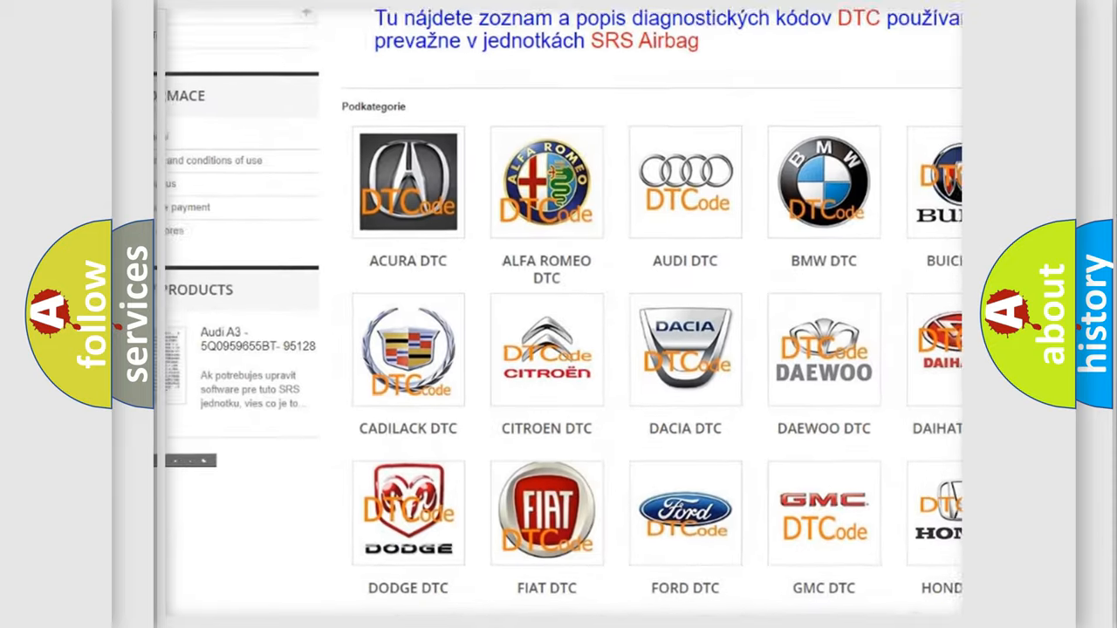
pyautogui.scroll(-3)
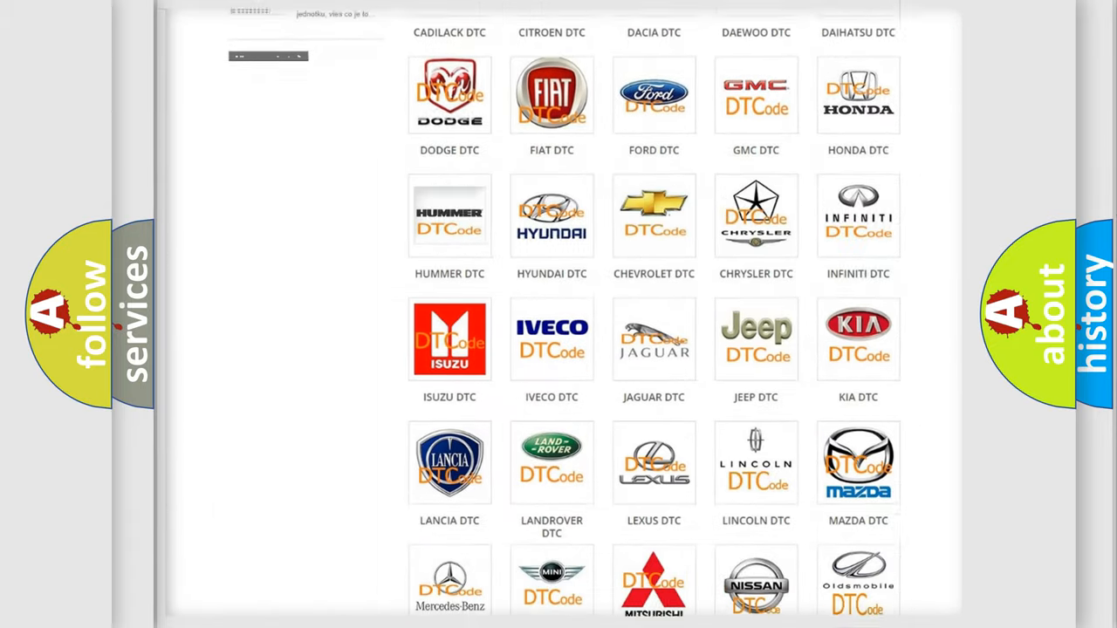
pyautogui.scroll(-3)
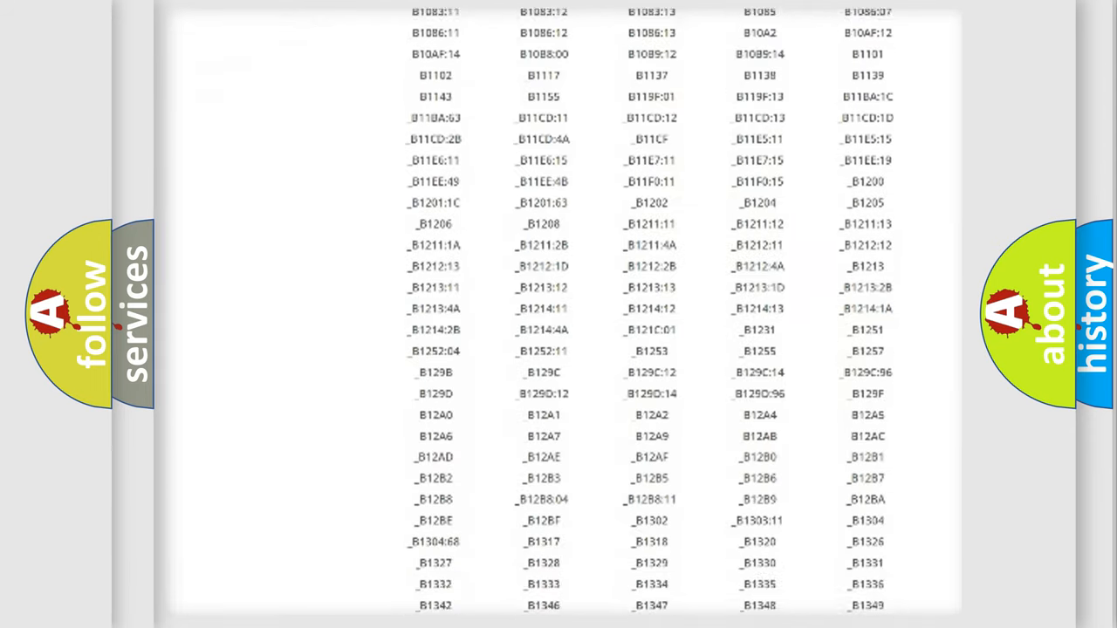
pyautogui.scroll(-3)
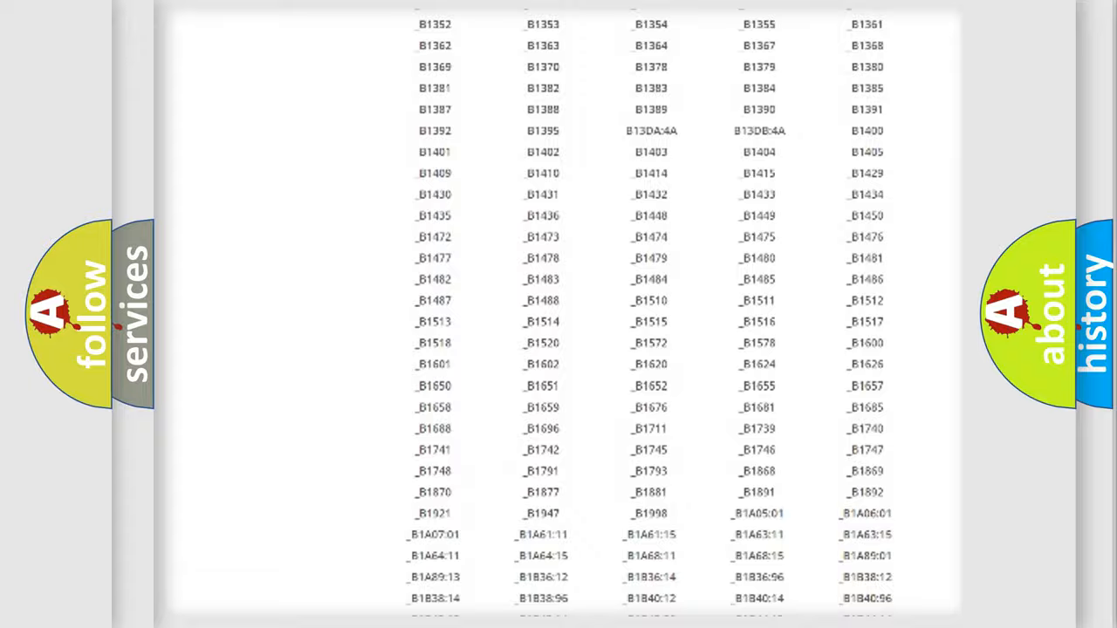